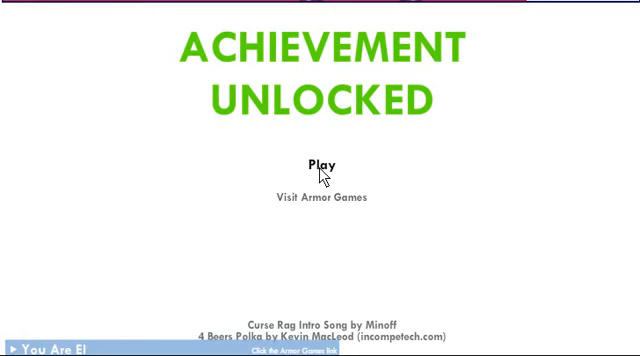
# - Start a new game of Achievement Unlocked from the title screen
pyautogui.click(320, 164)
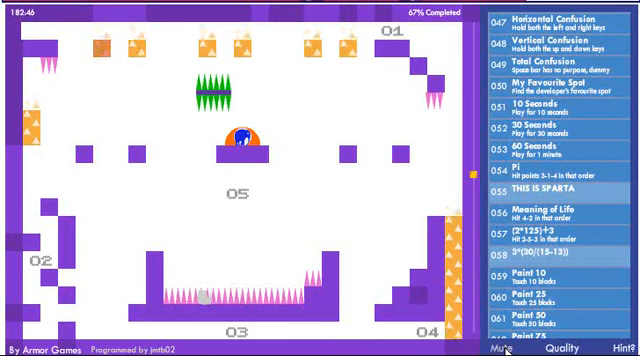
pyautogui.press('up')
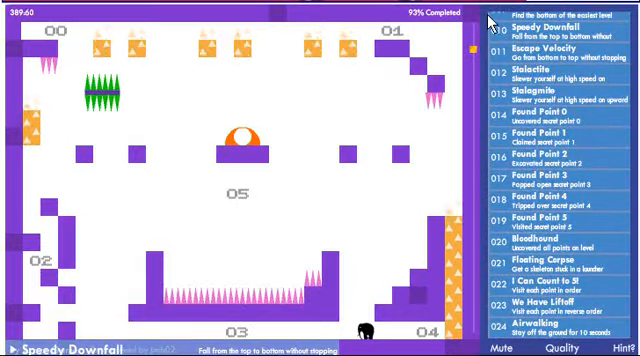
# - Scroll down the achievements list to review progress toward completion
pyautogui.scroll(-3)
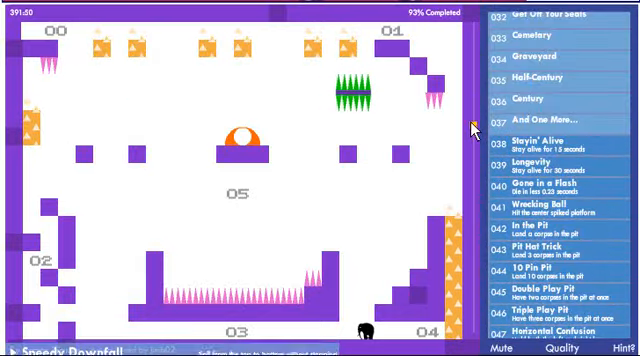
pyautogui.scroll(-3)
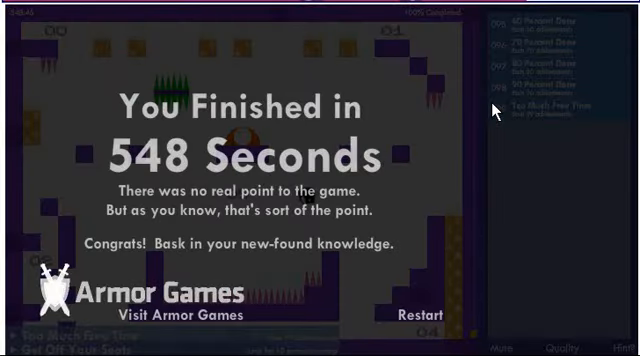
pyautogui.moveTo(478, 116)
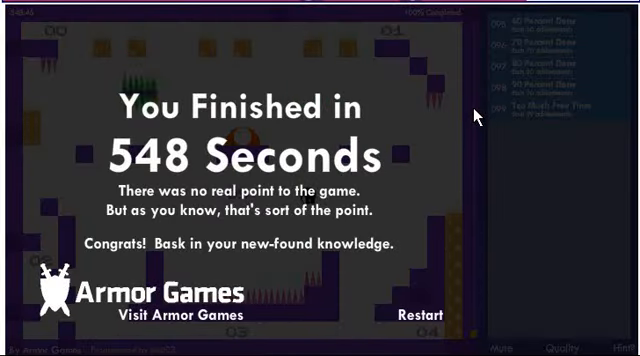